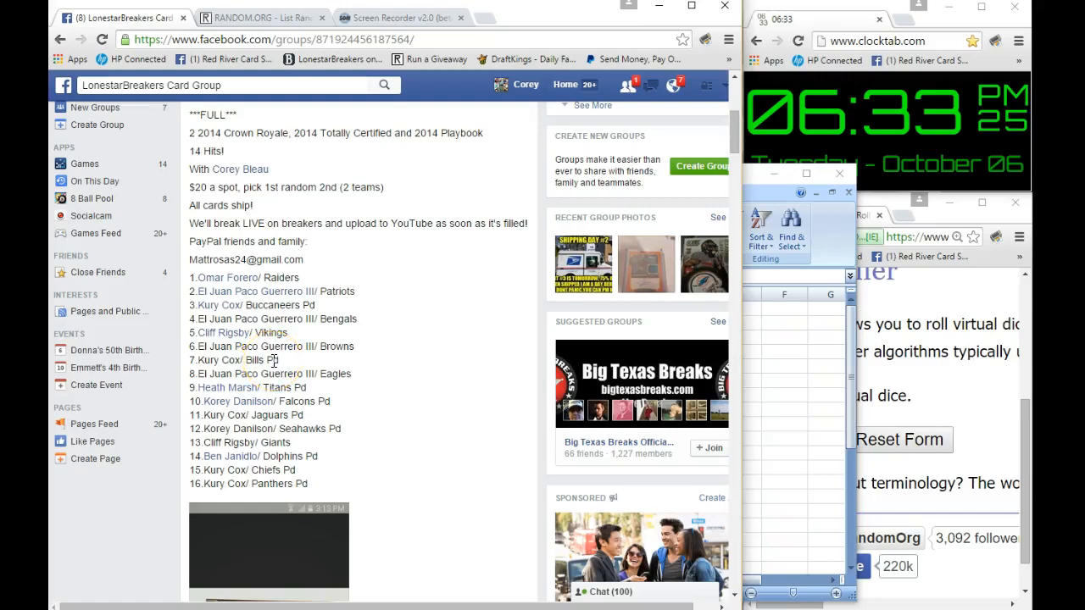
mouse_move(285, 364)
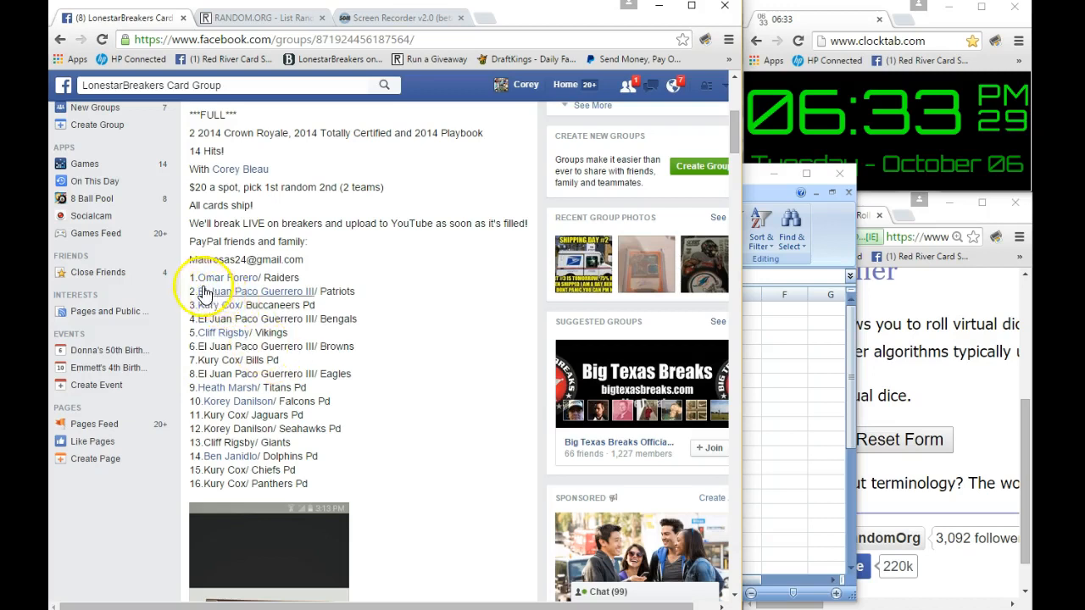
Scroll the LonestarBreakers group post past the 16-spot participant list to its comments and back
scroll(down, 3)
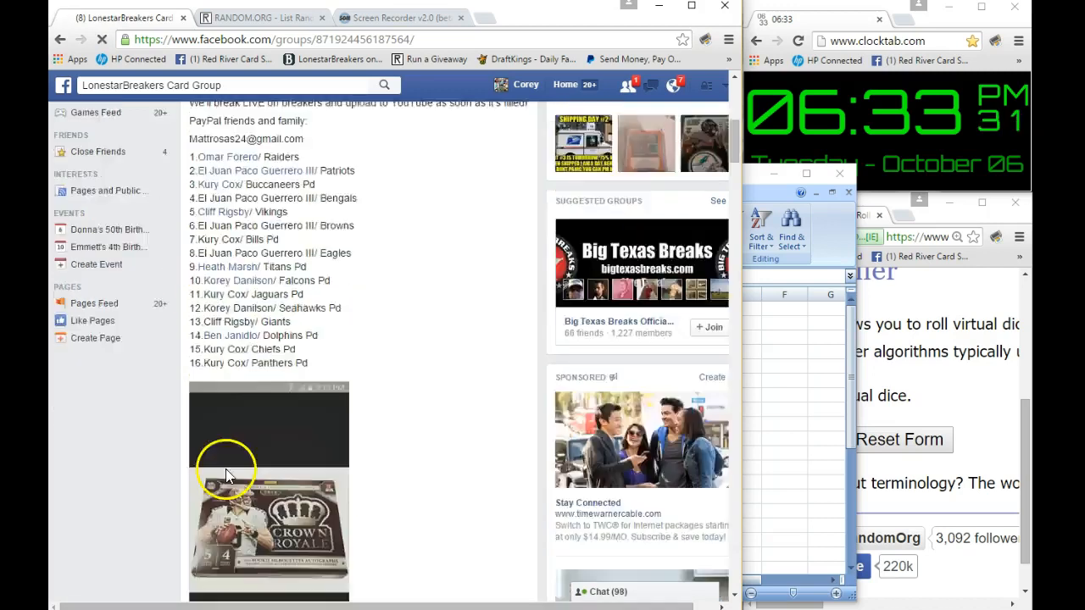
scroll(down, 3)
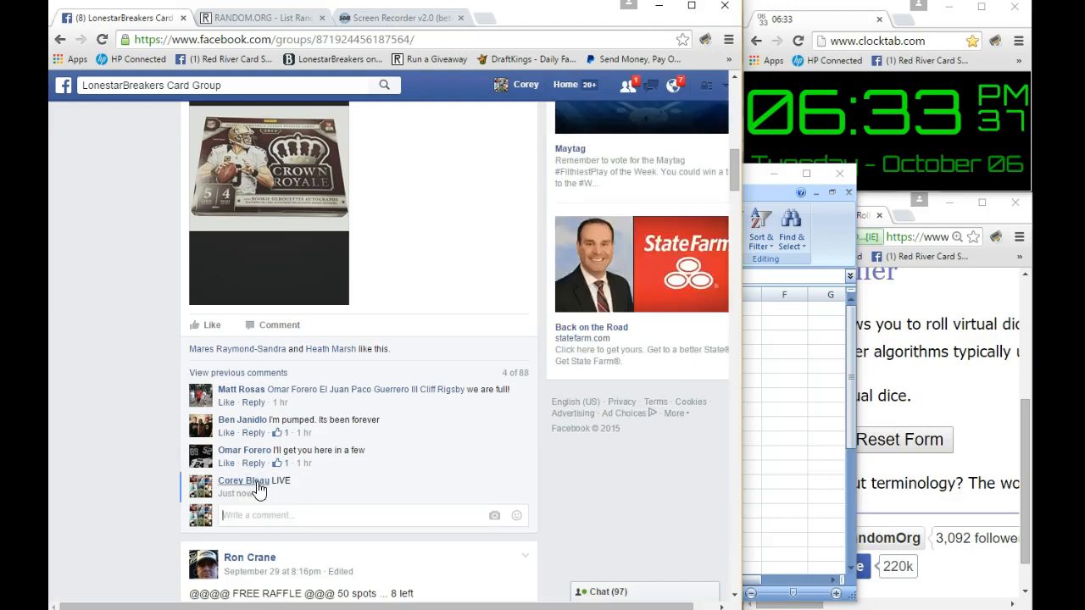
scroll(up, 3)
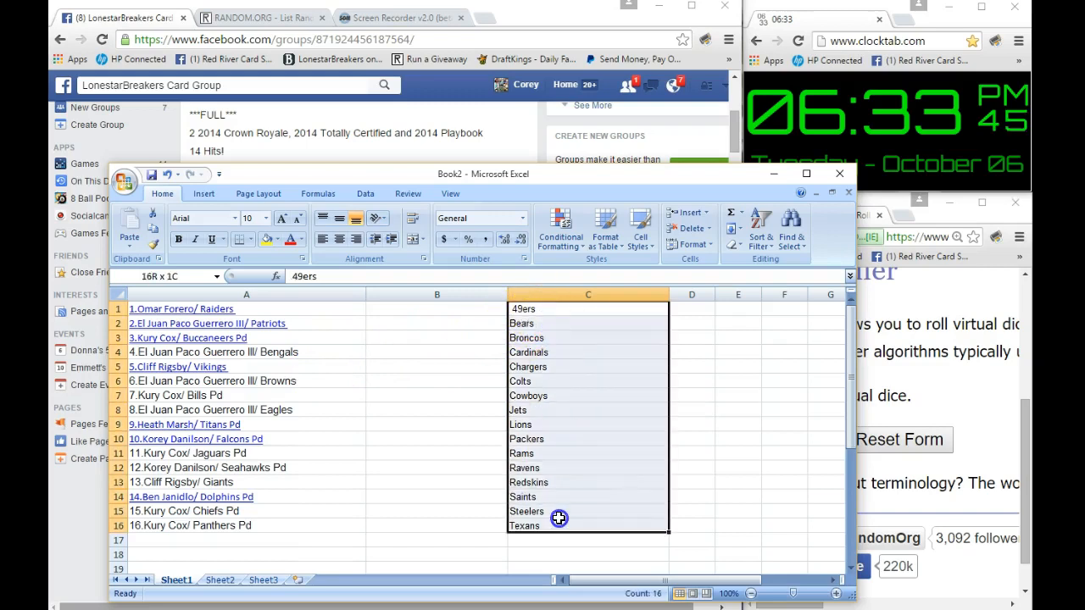
Copy the selected column C of 16 NFL team names
right_click(560, 519)
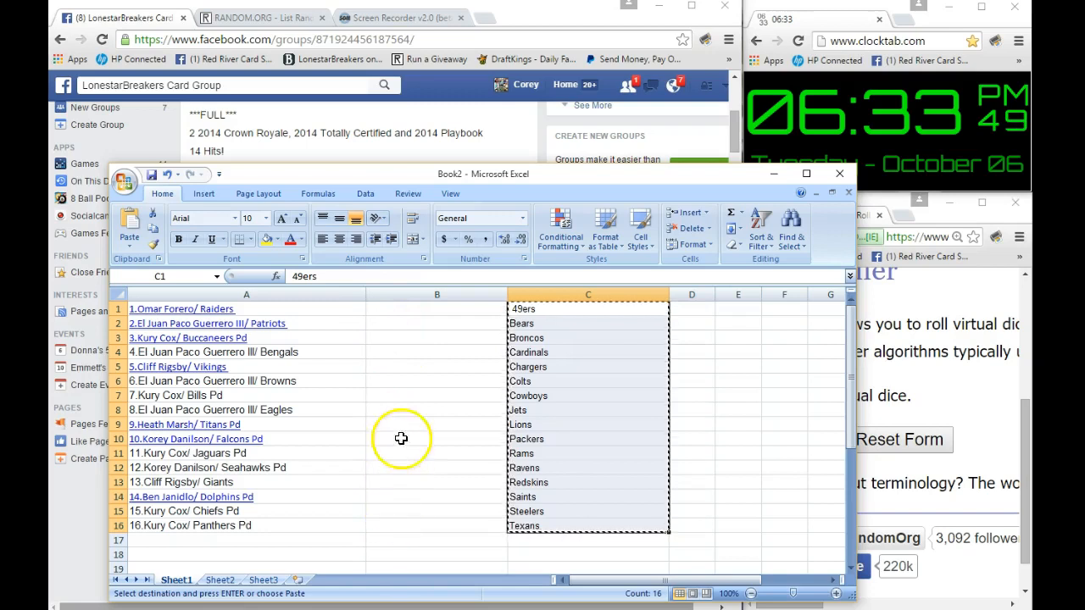
mouse_move(414, 495)
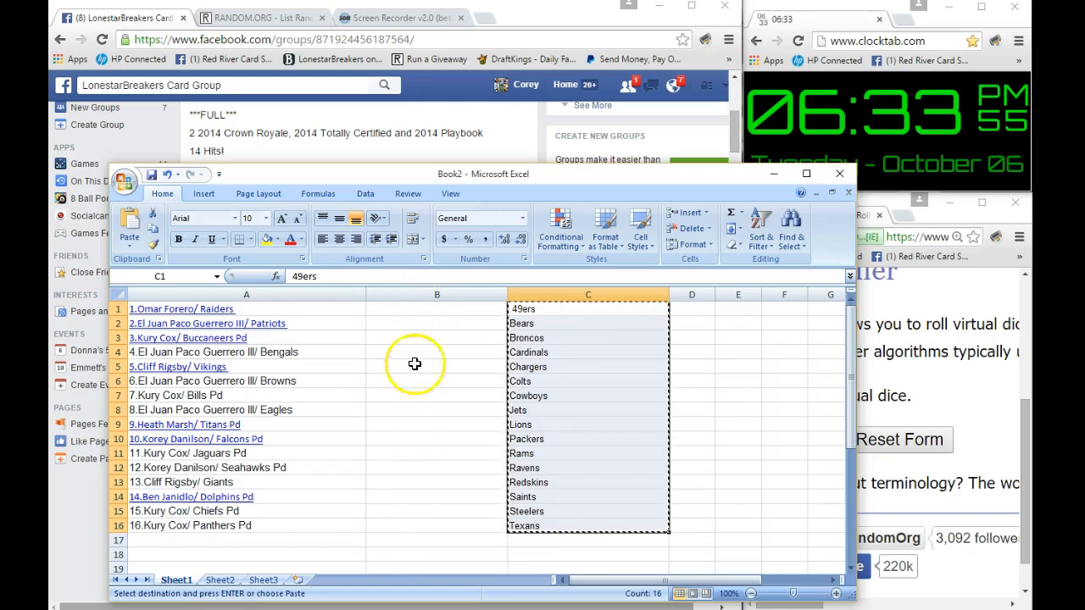
mouse_move(282, 441)
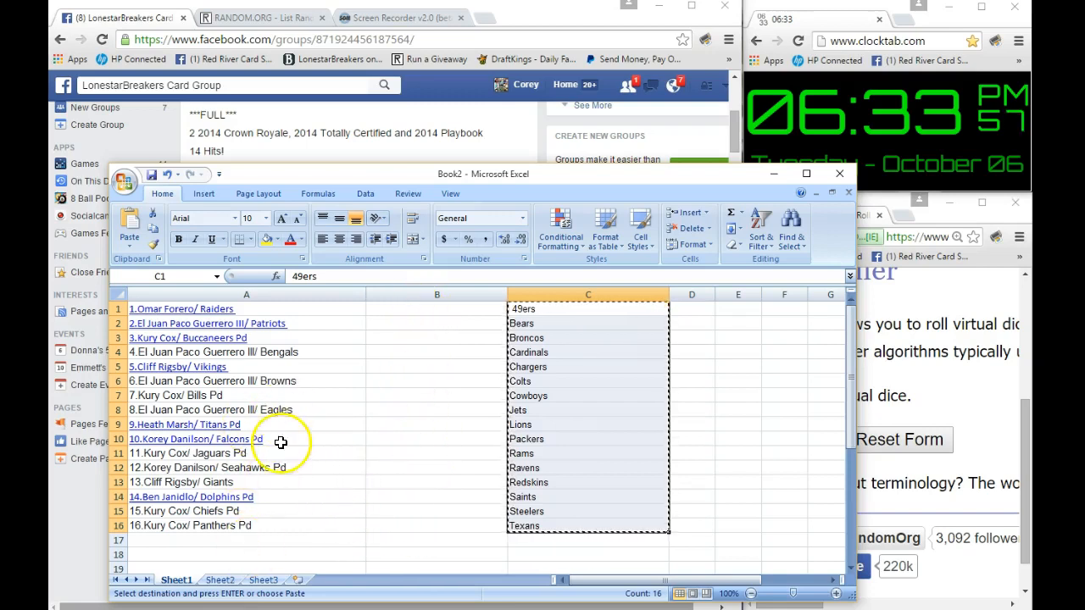
mouse_move(518, 154)
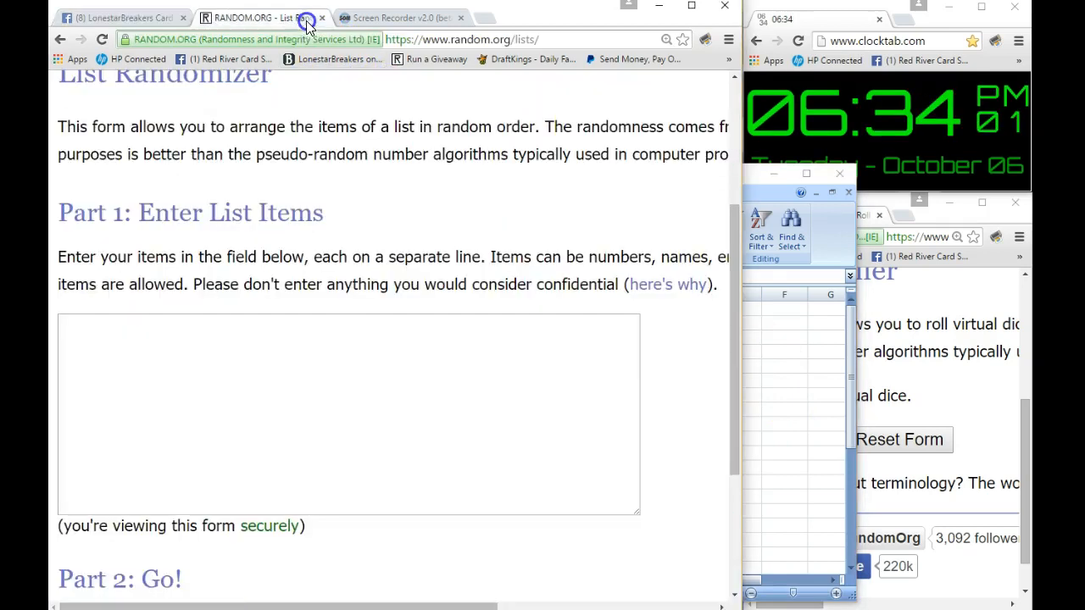
Paste the 16 team names into the List Randomizer and roll two dice (three and six)
right_click(348, 415)
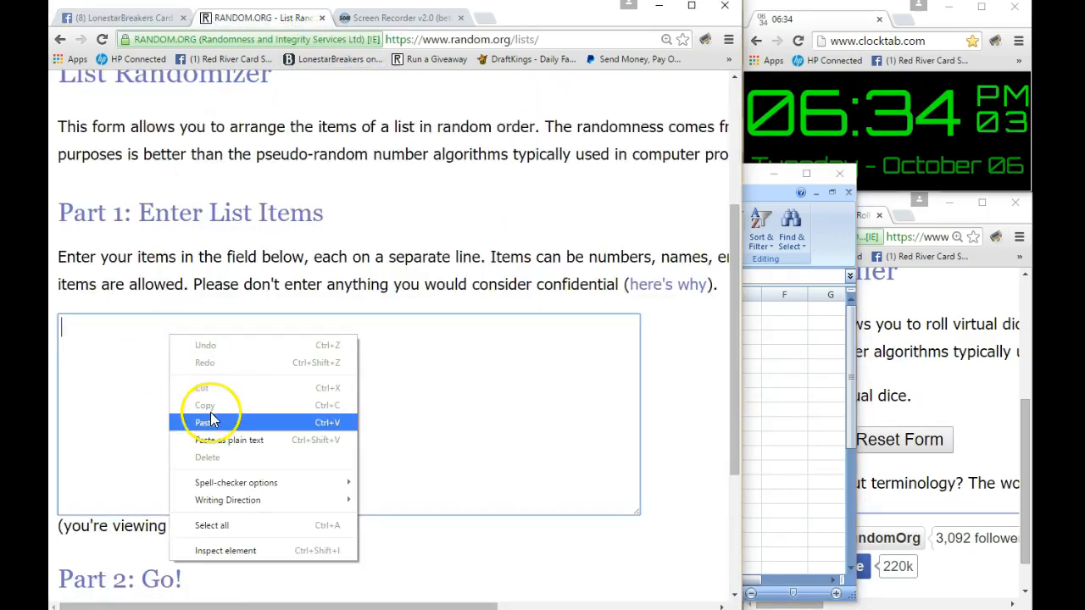
click(203, 422)
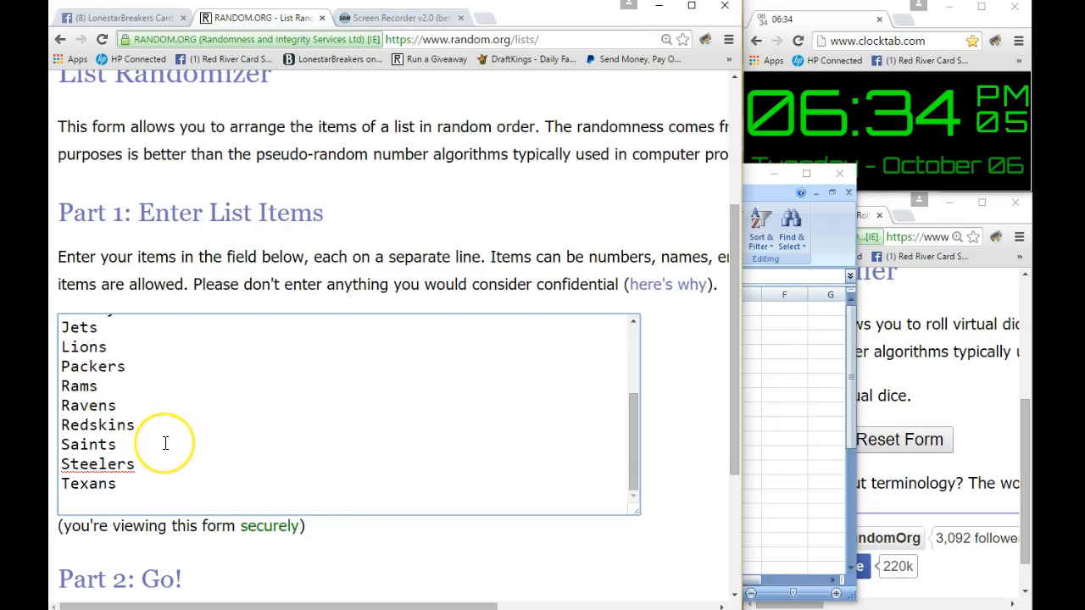
scroll(up, 3)
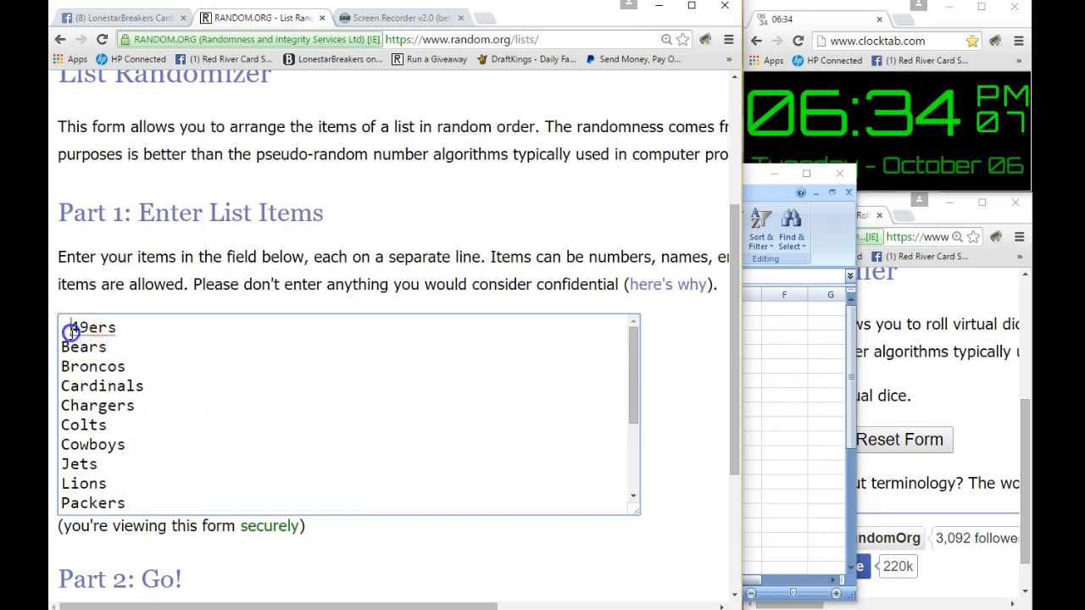
mouse_move(480, 362)
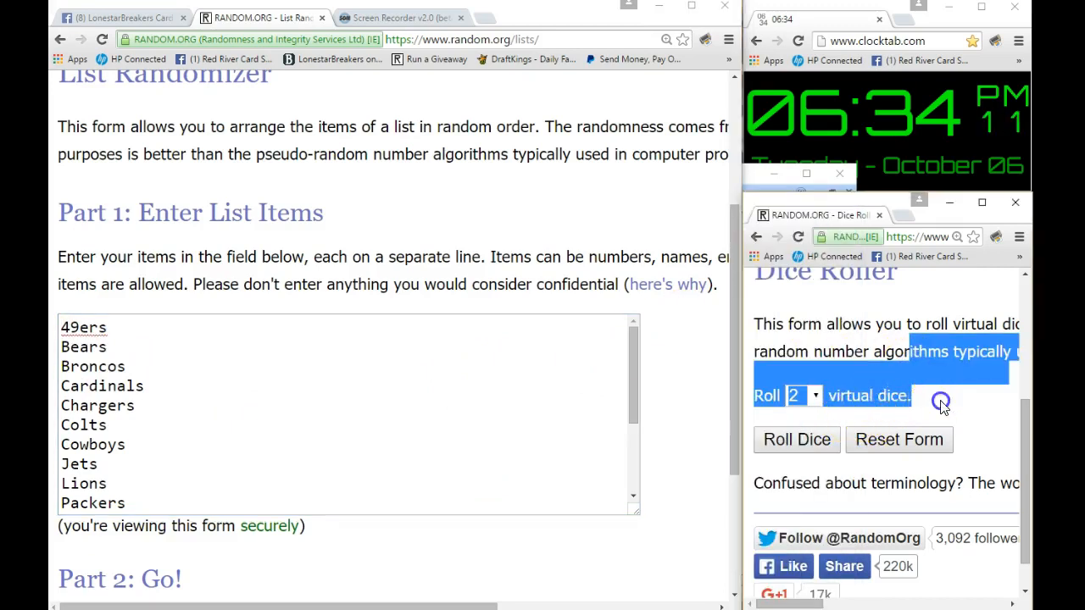
click(797, 439)
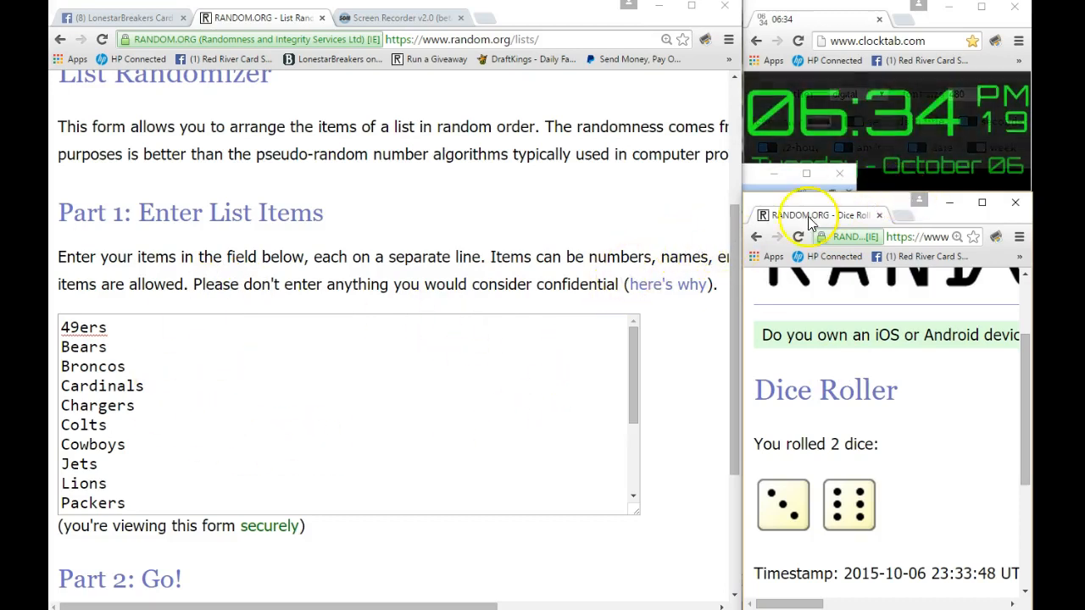
Shuffle the 16-team list nine times to match the dice total, ending with Packers last
scroll(down, 3)
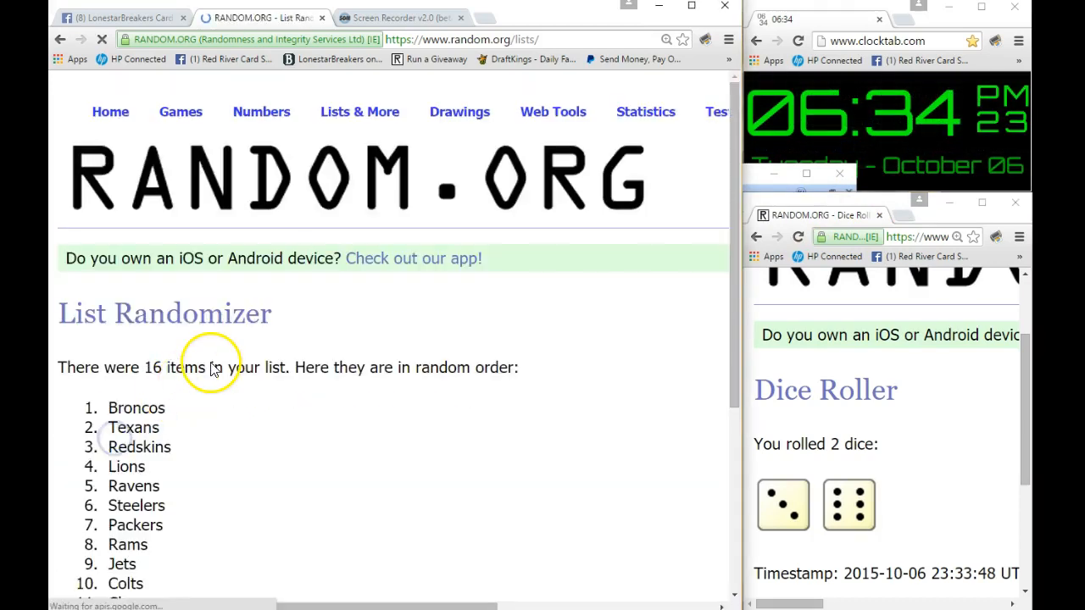
scroll(down, 3)
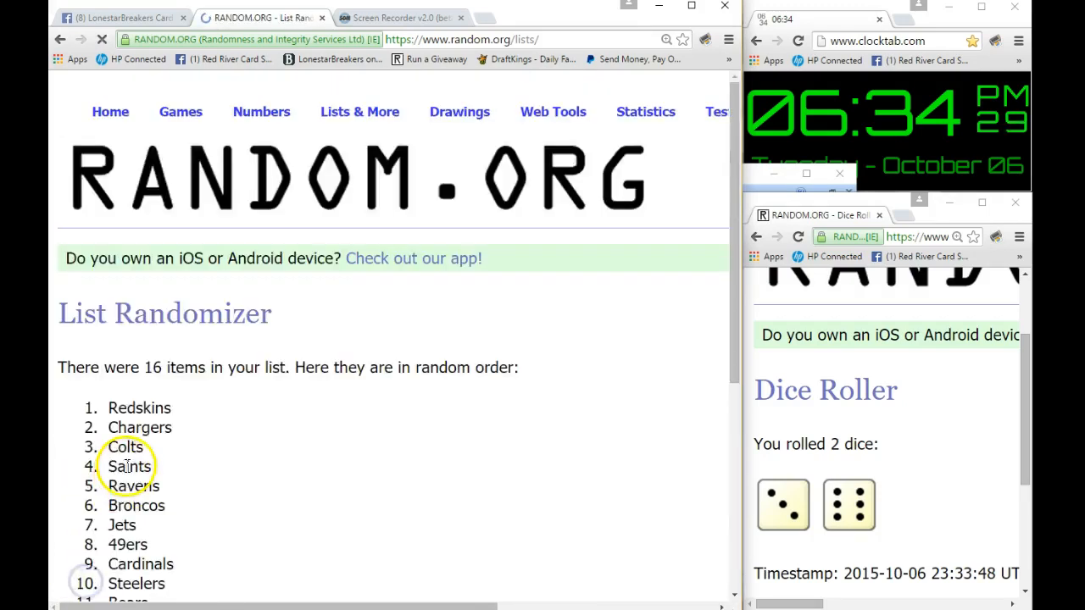
scroll(down, 3)
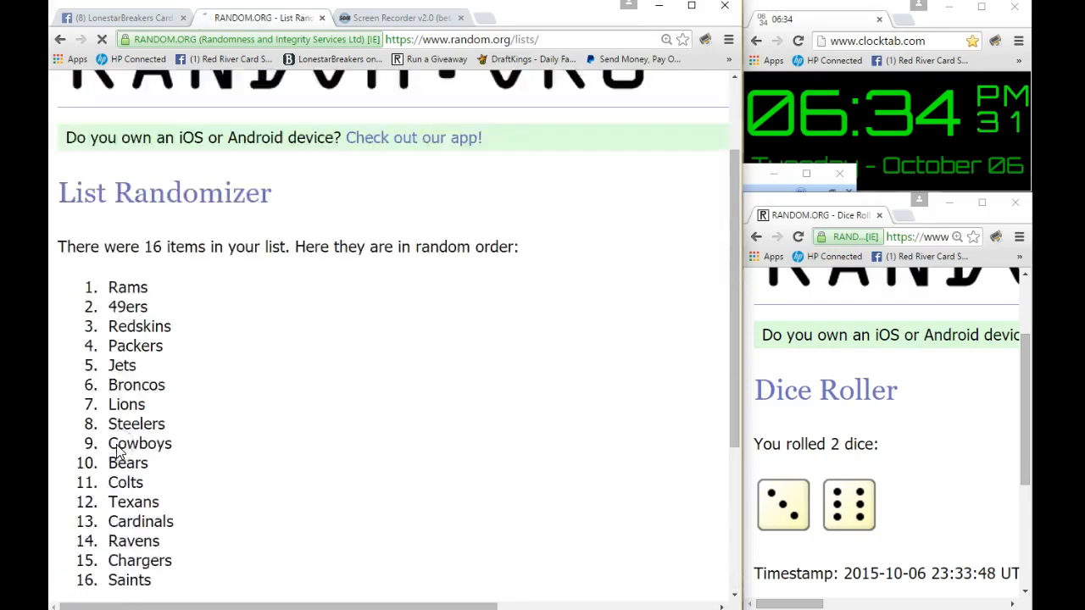
click(91, 465)
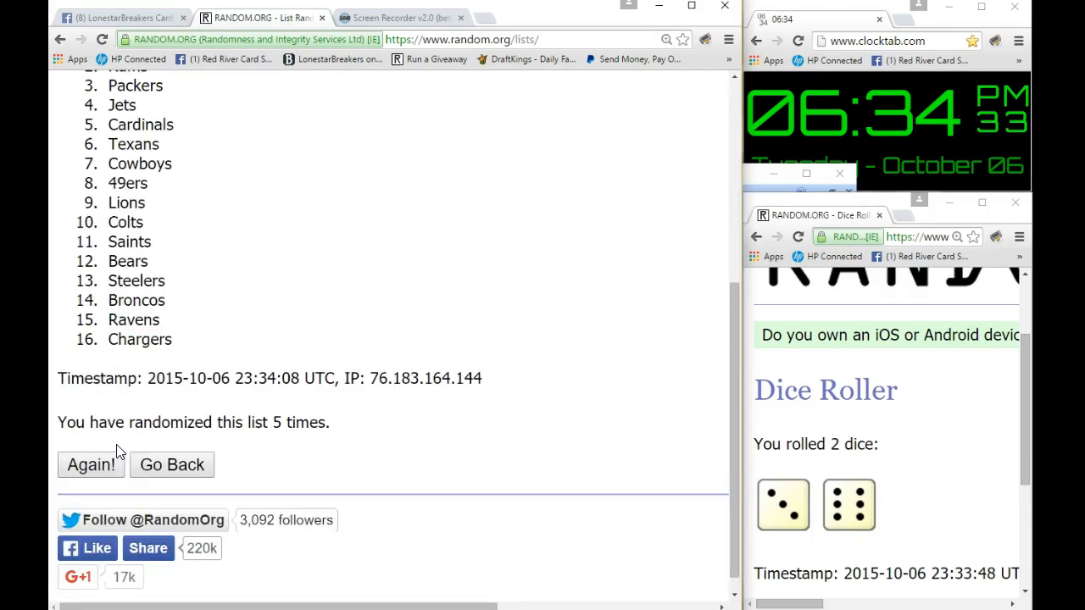
click(91, 465)
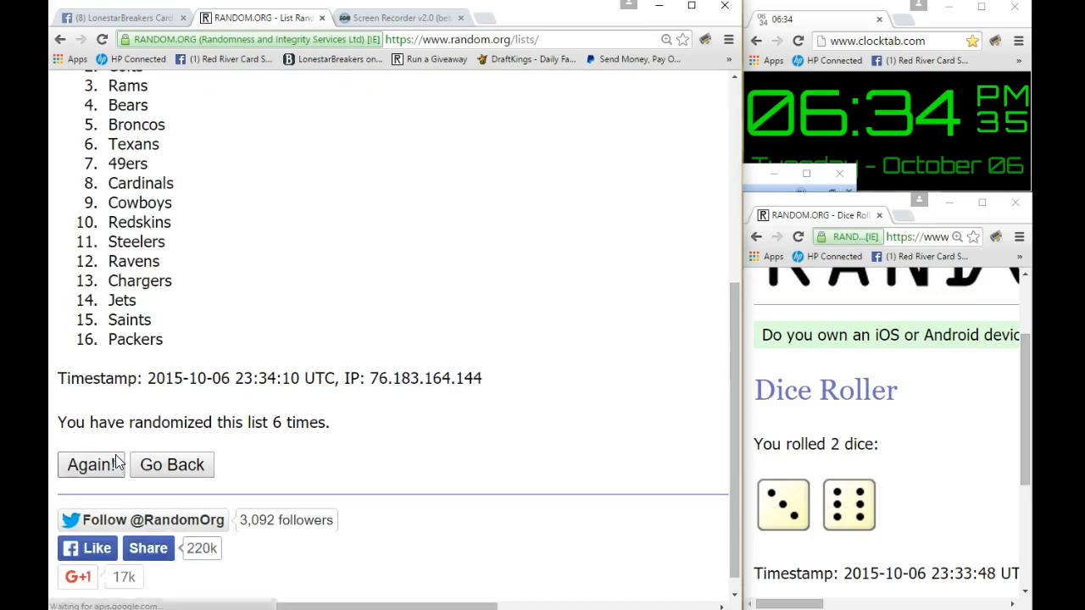
click(91, 464)
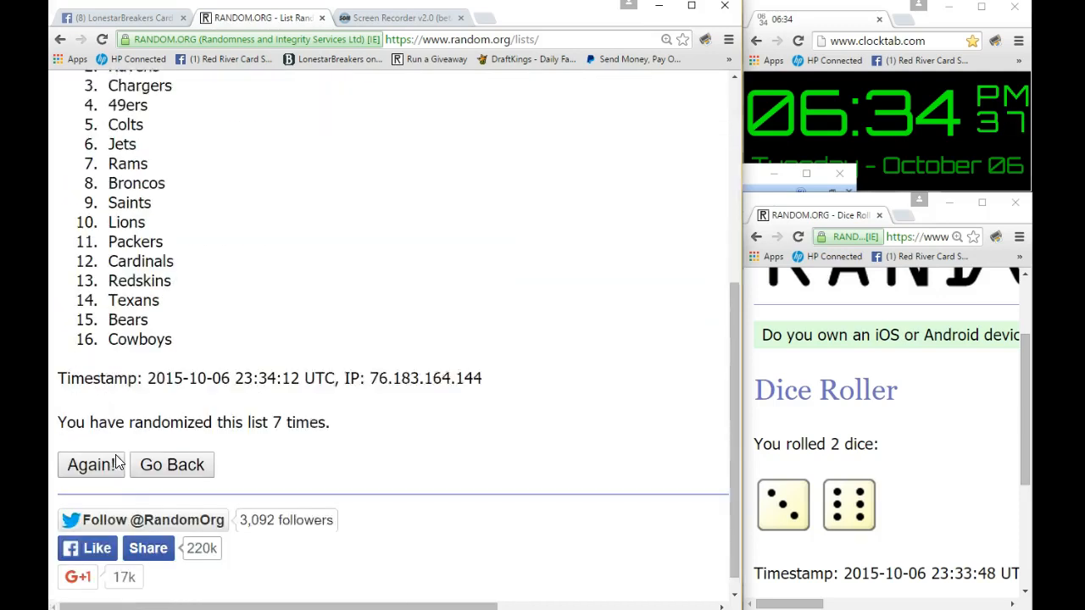
click(92, 464)
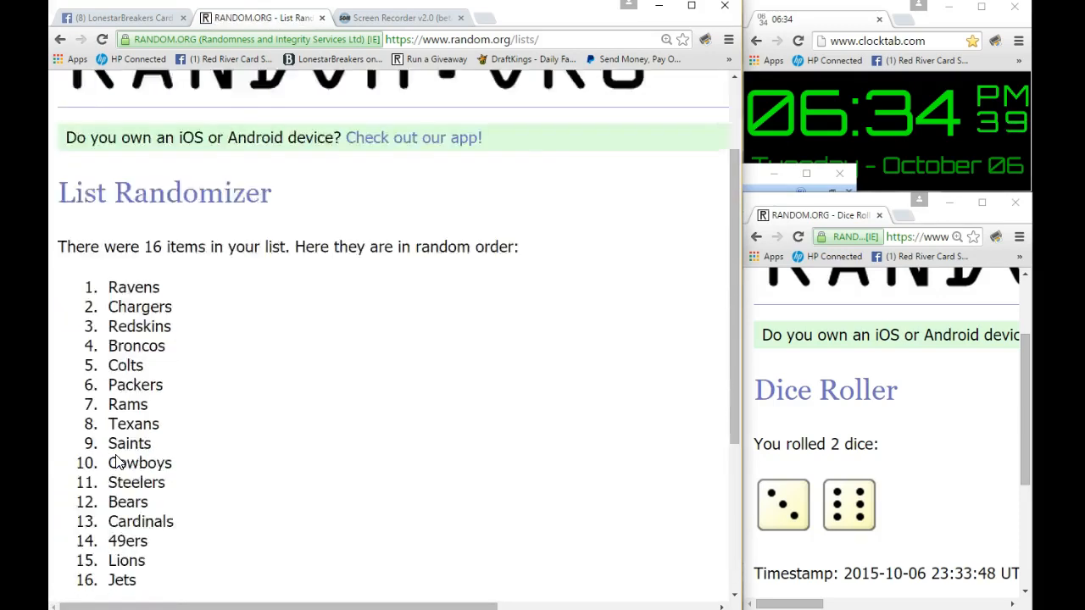
scroll(down, 3)
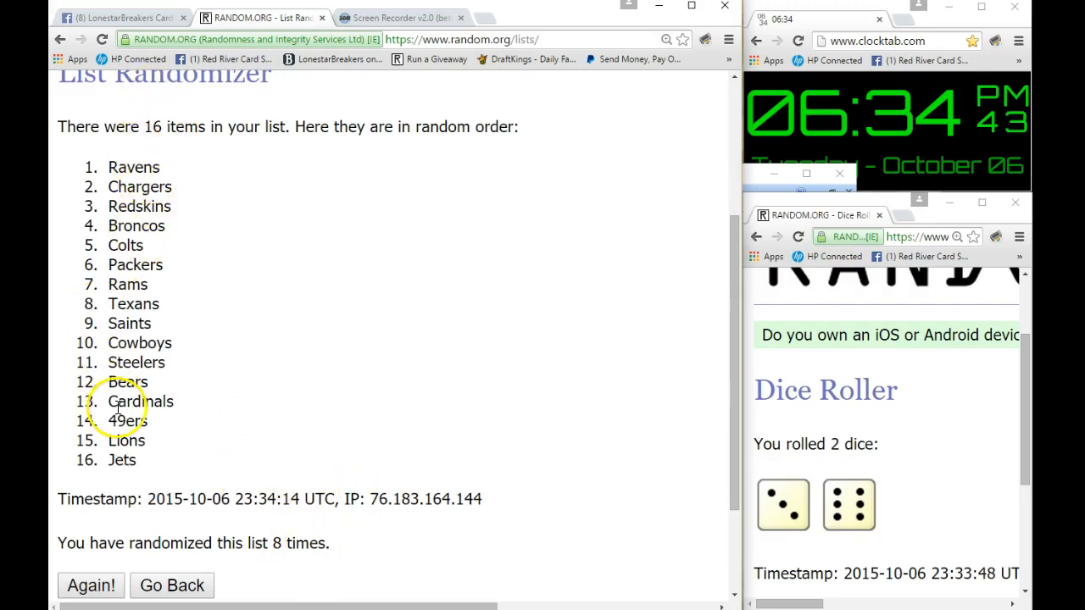
mouse_move(817, 508)
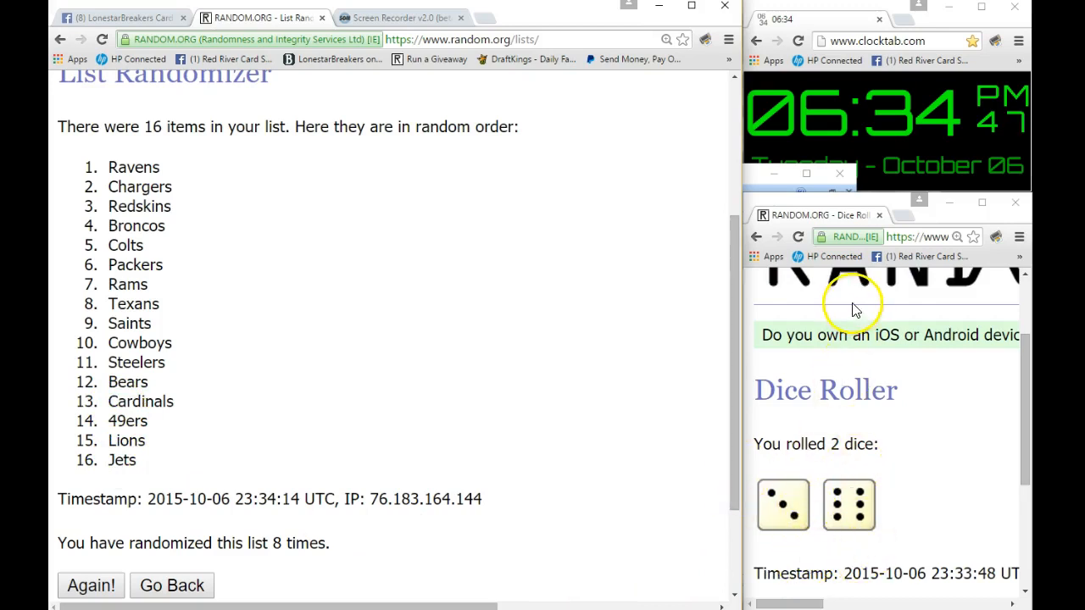
mouse_move(346, 451)
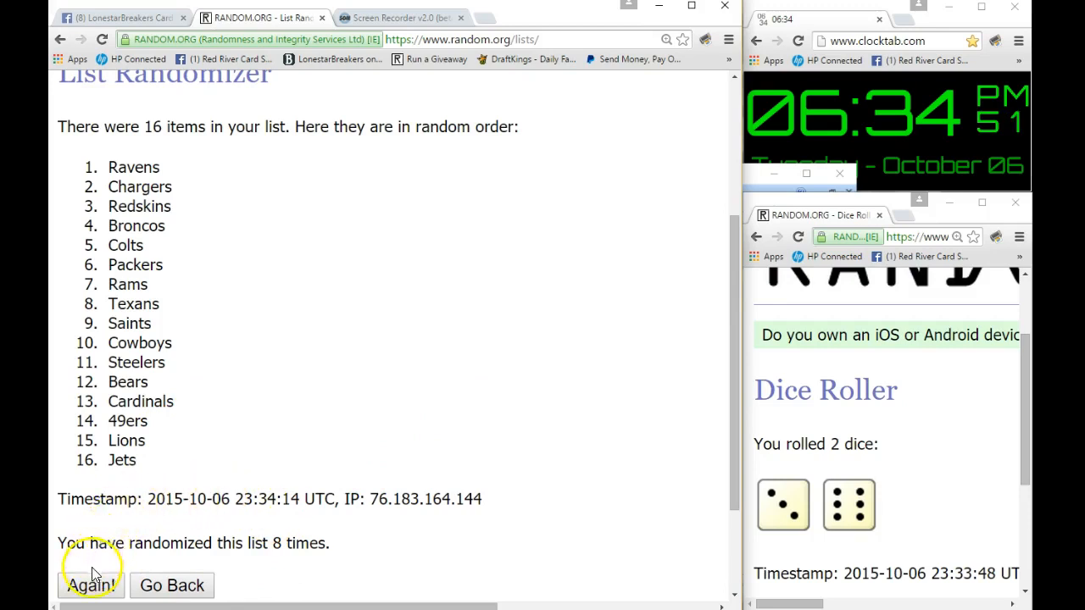
click(91, 585)
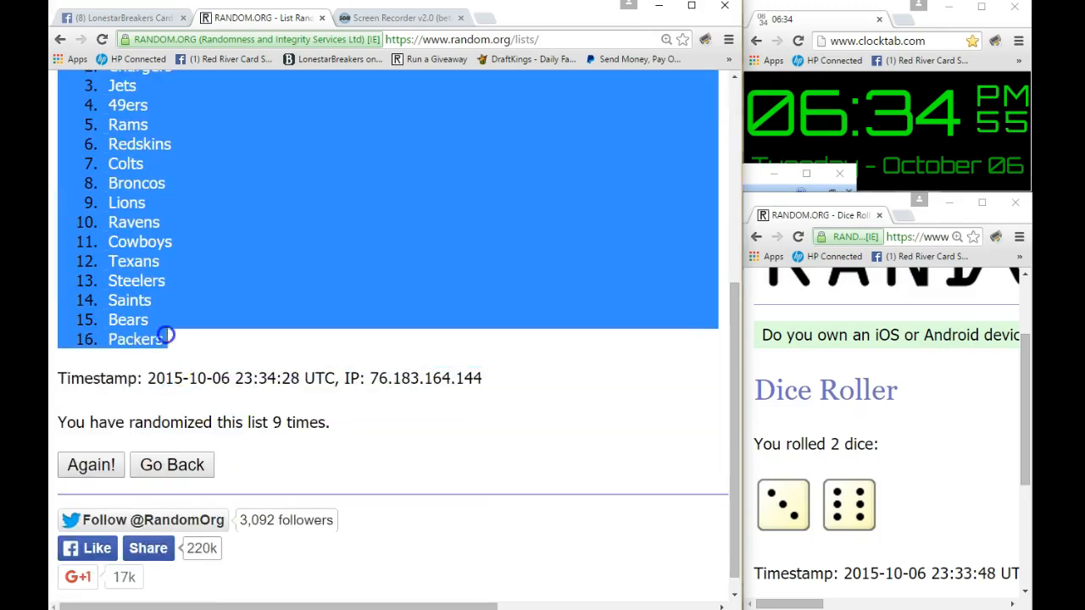
mouse_move(184, 126)
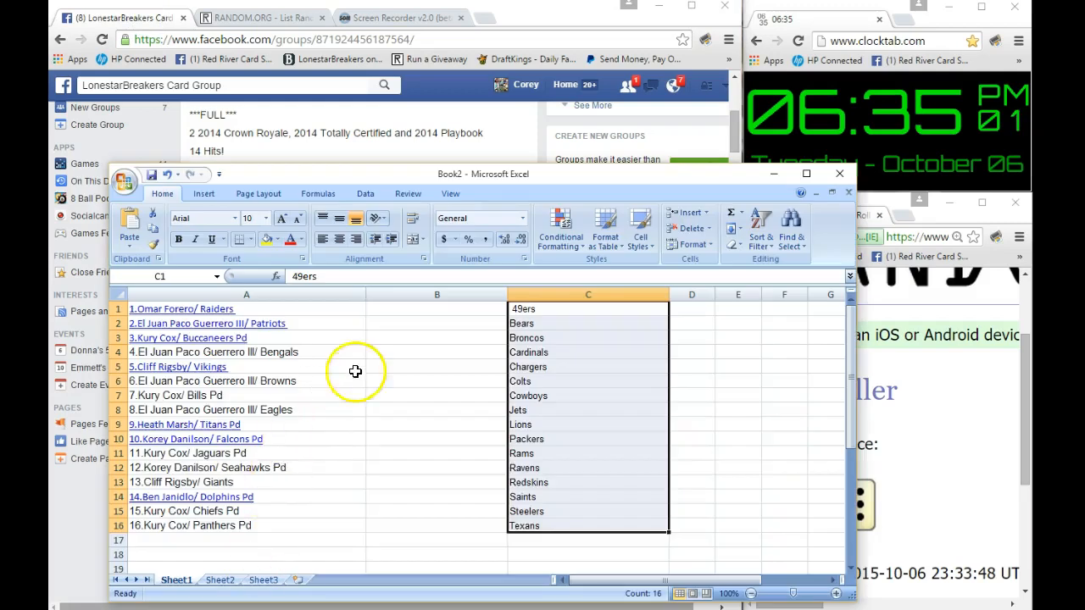
Paste the final team order, Cardinals through Packers, into column B beside the participants
right_click(437, 308)
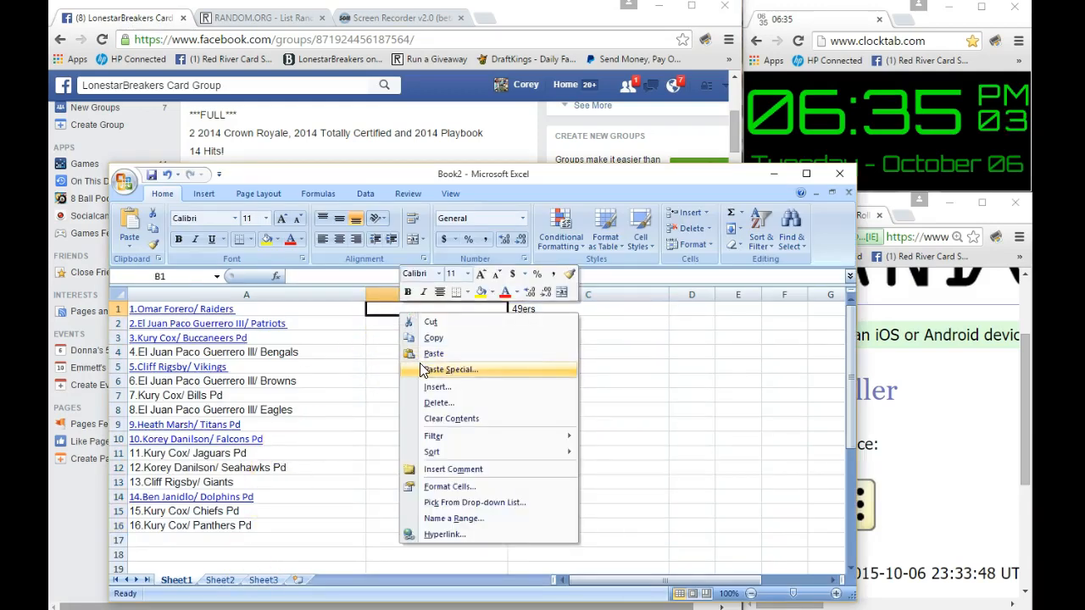
click(434, 353)
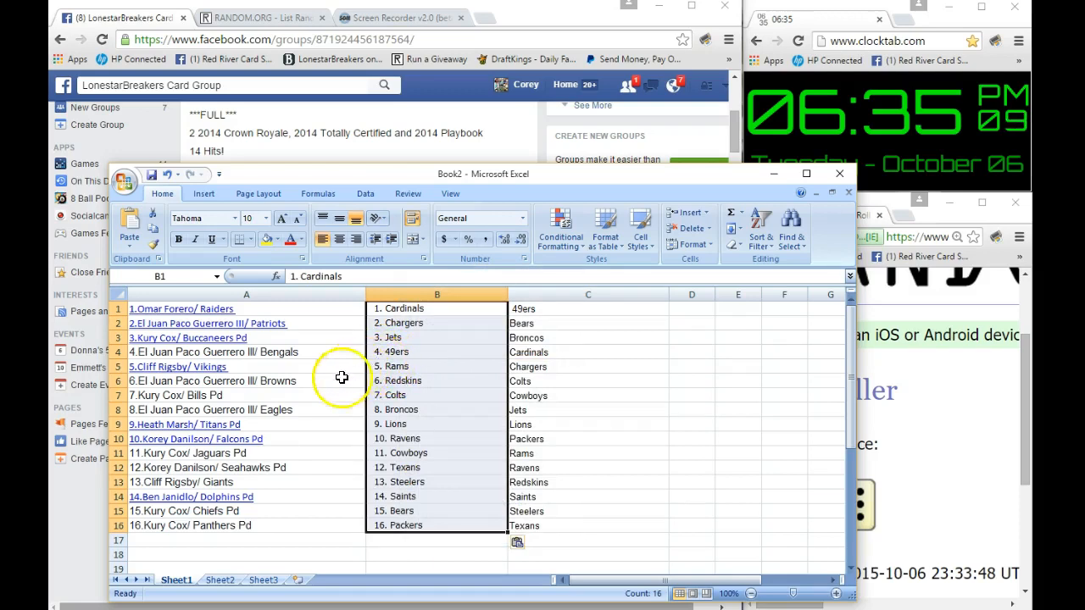
mouse_move(329, 389)
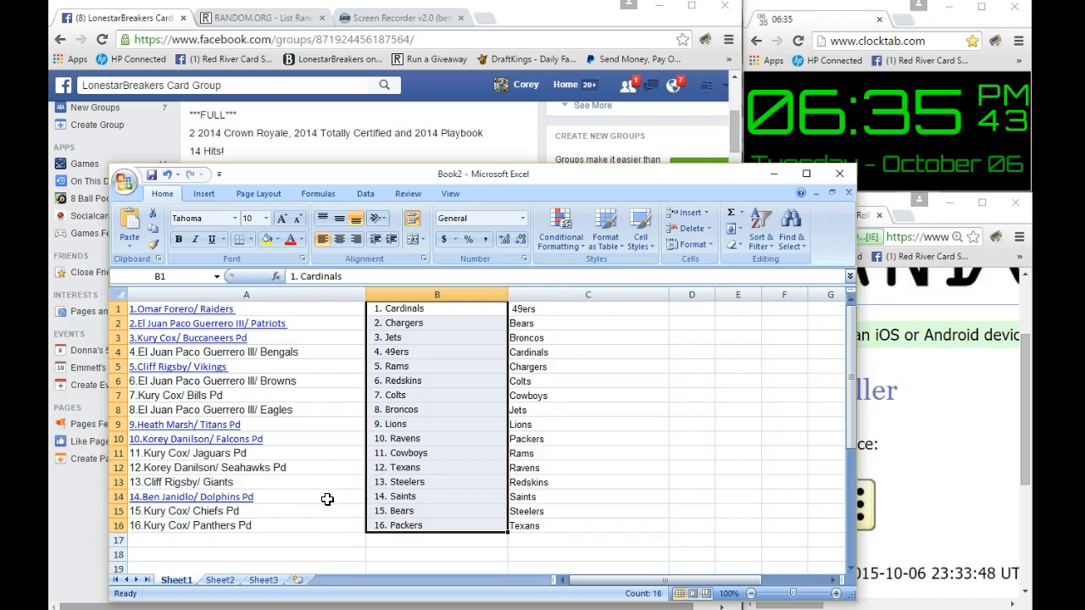
mouse_move(302, 371)
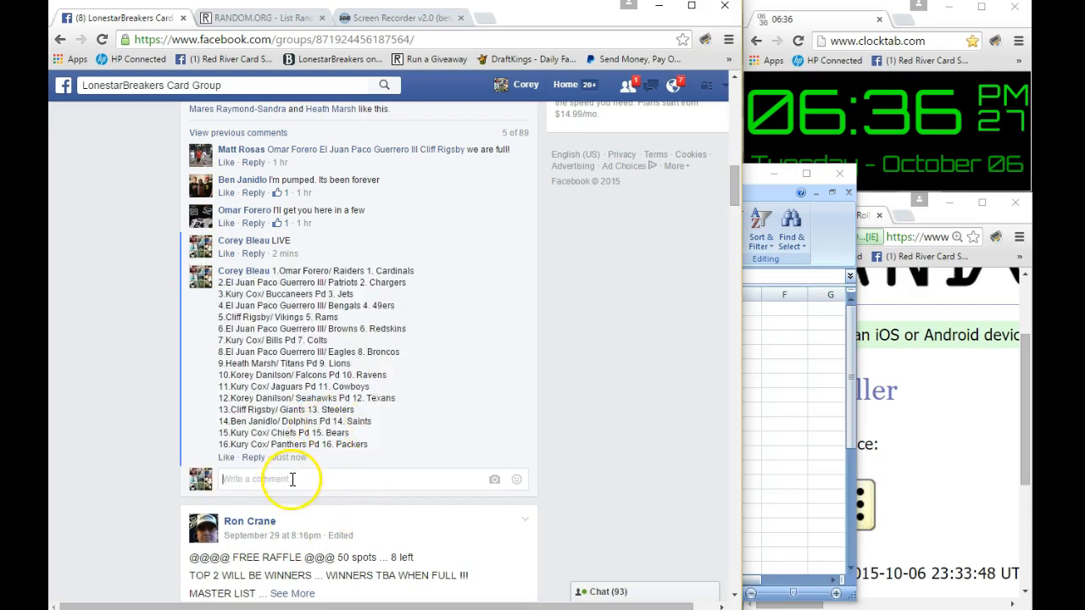
Start another comment on the break post, typing 'DOO' after posting the 16 pairings
text(DOO)
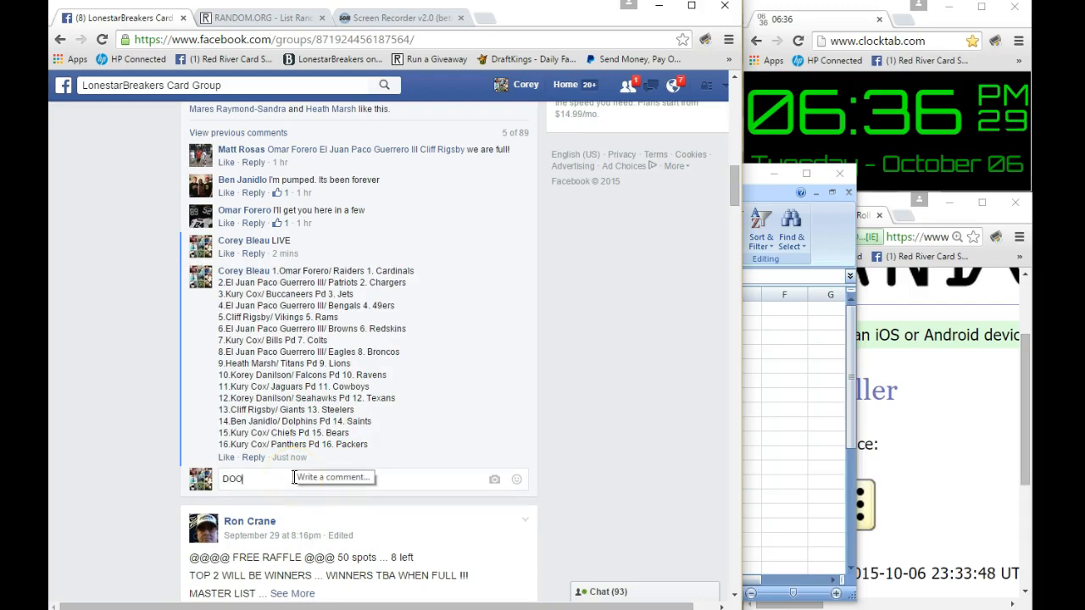